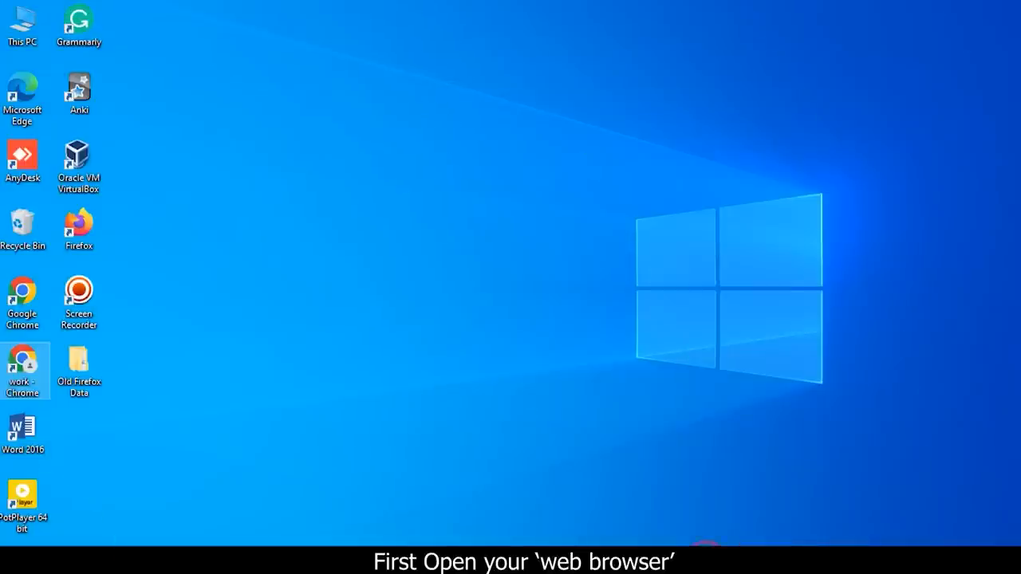
# - Launch Chrome from the desktop and load the router login page at 192.168.1.1
pyautogui.doubleClick(22, 290)
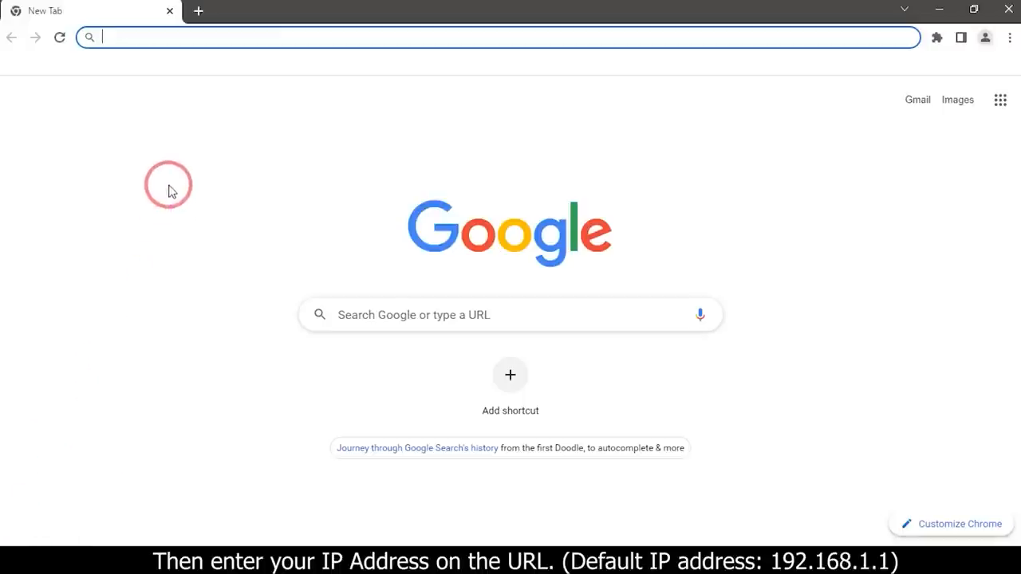
pyautogui.write('1')
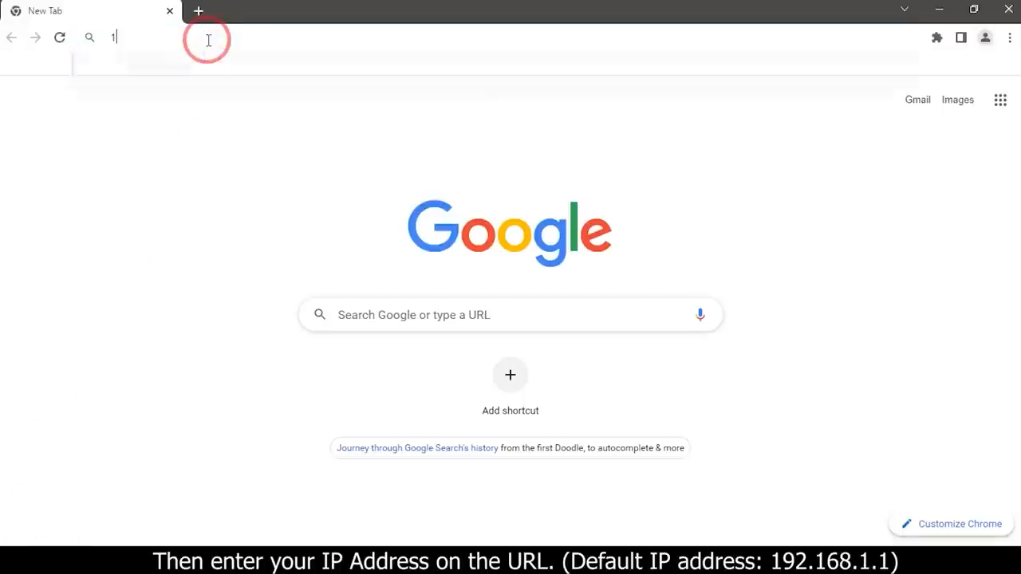
pyautogui.write('92.168.1.1/admin/login_en.asp')
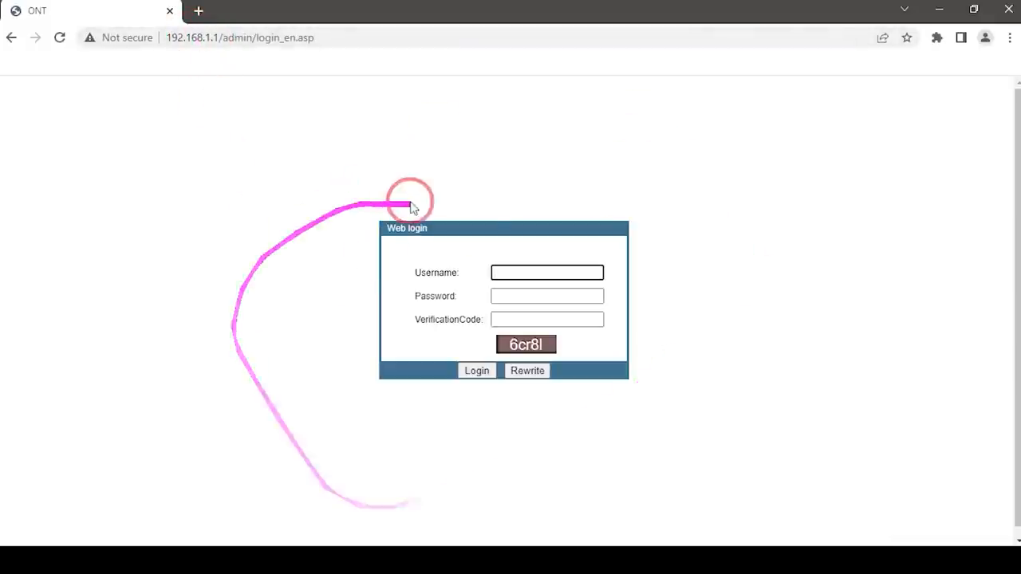
# - Log in as stdONU101 with the password and verification code, reaching the Status page
pyautogui.click(545, 271)
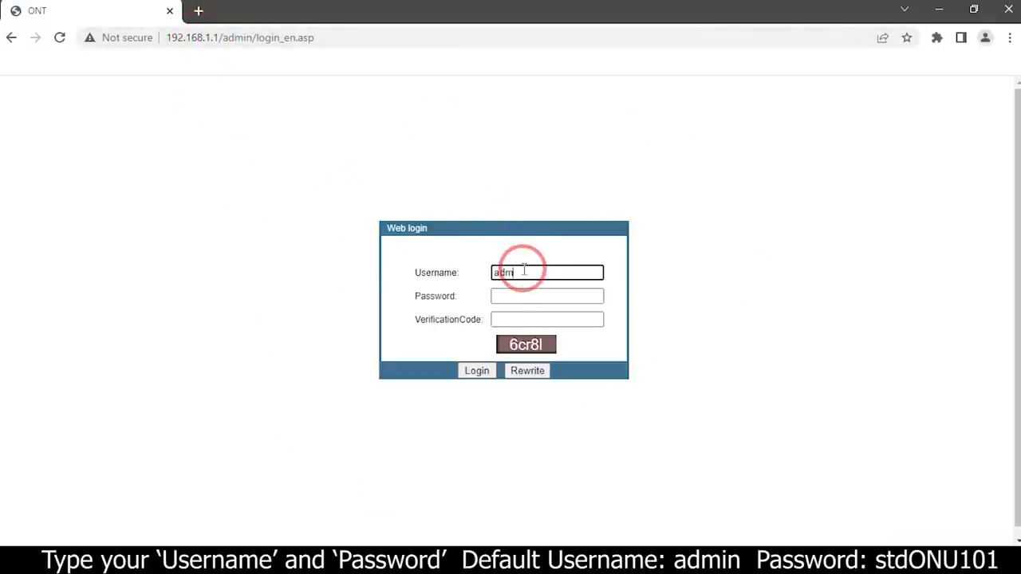
pyautogui.click(547, 295)
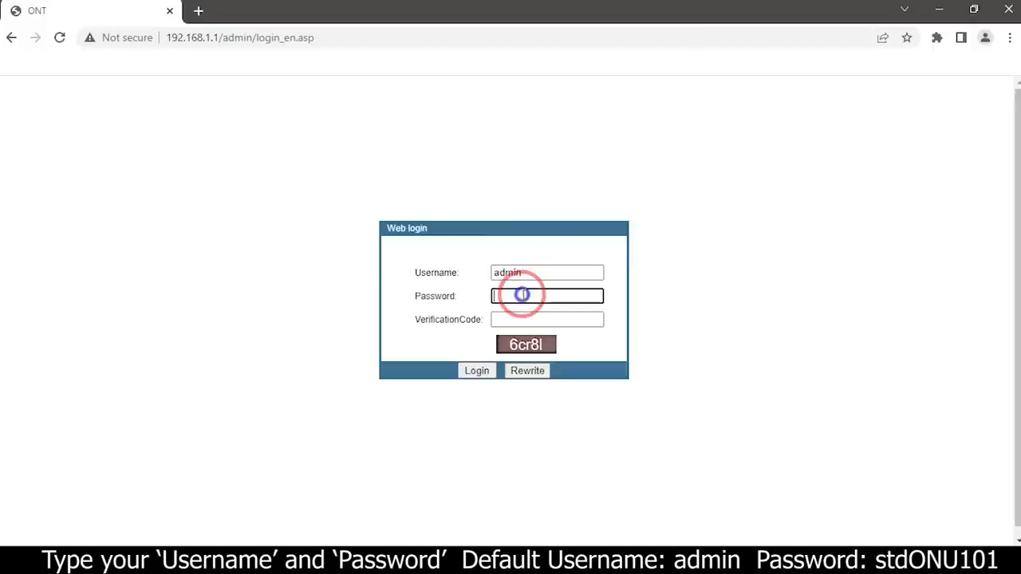
pyautogui.write('stdONU101')
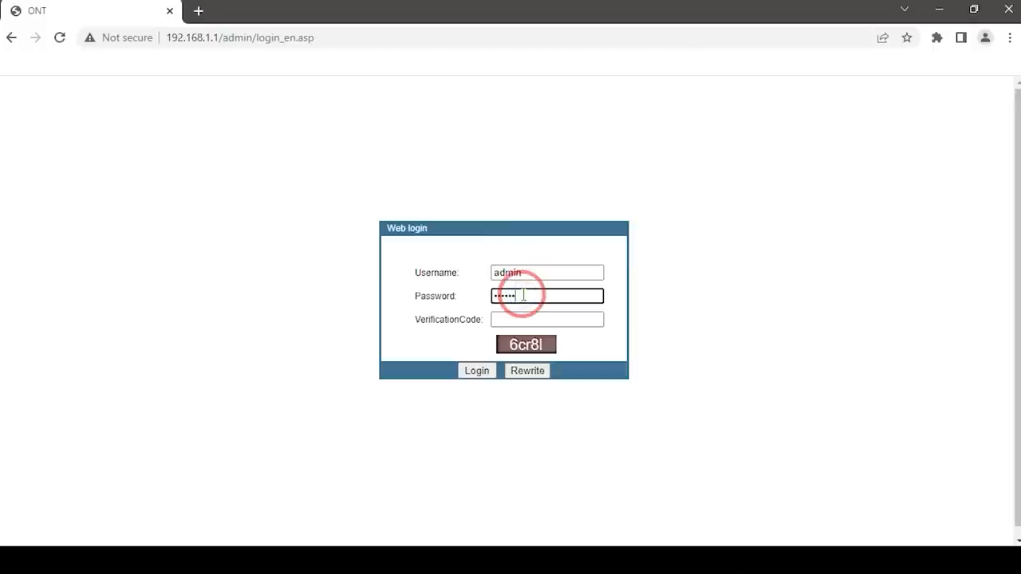
pyautogui.write('••')
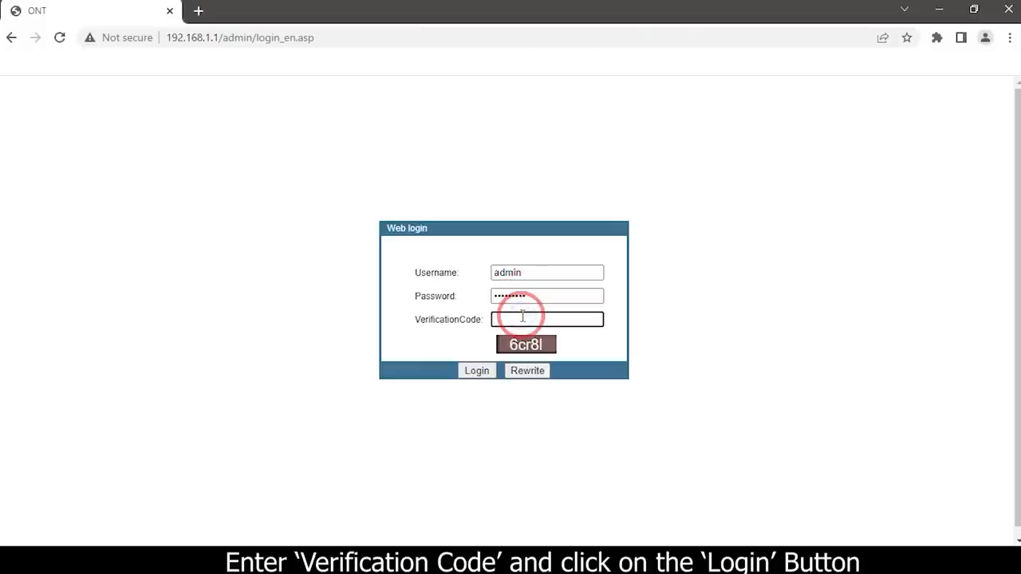
pyautogui.write('6cr8l')
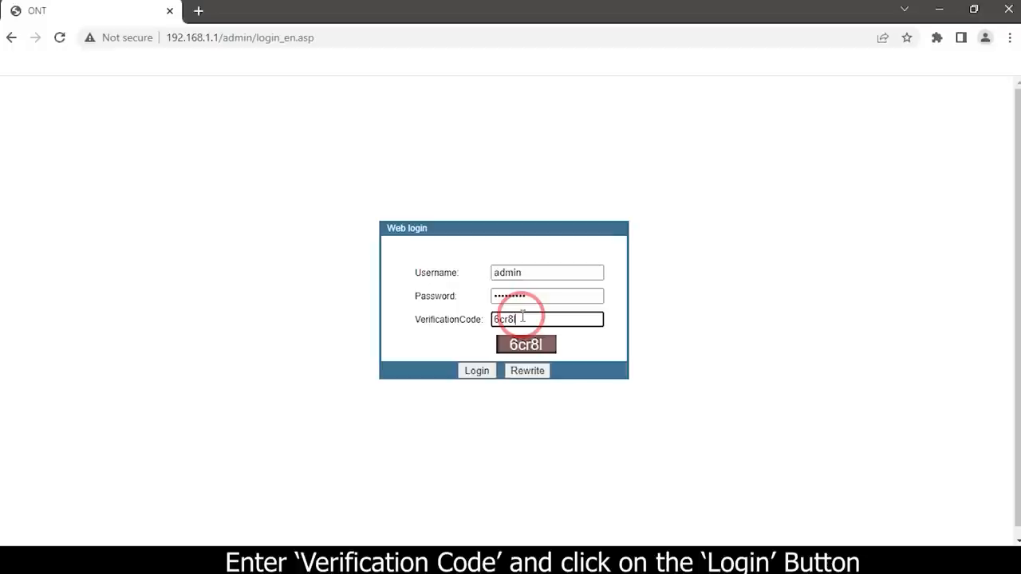
pyautogui.click(475, 370)
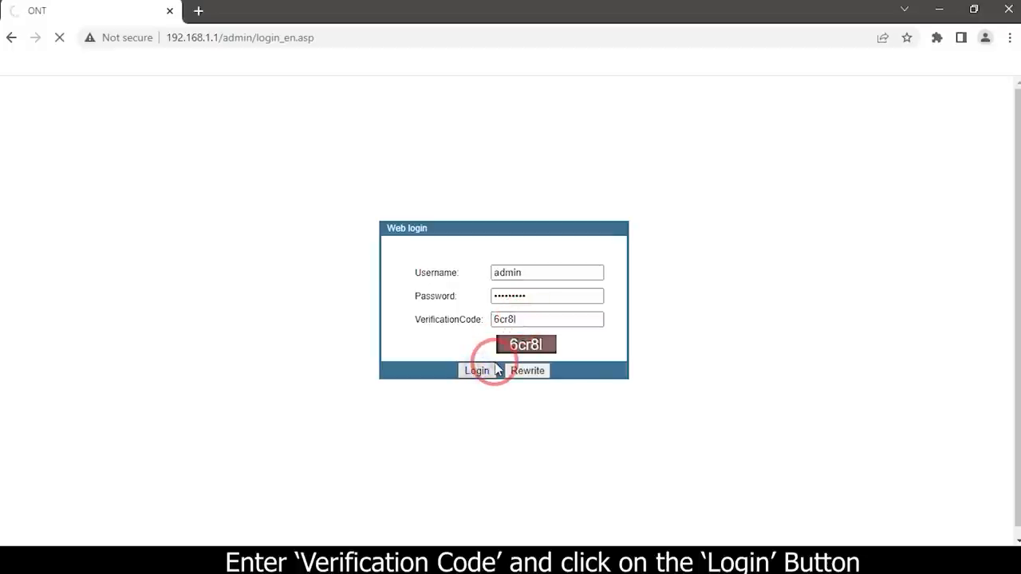
pyautogui.click(475, 370)
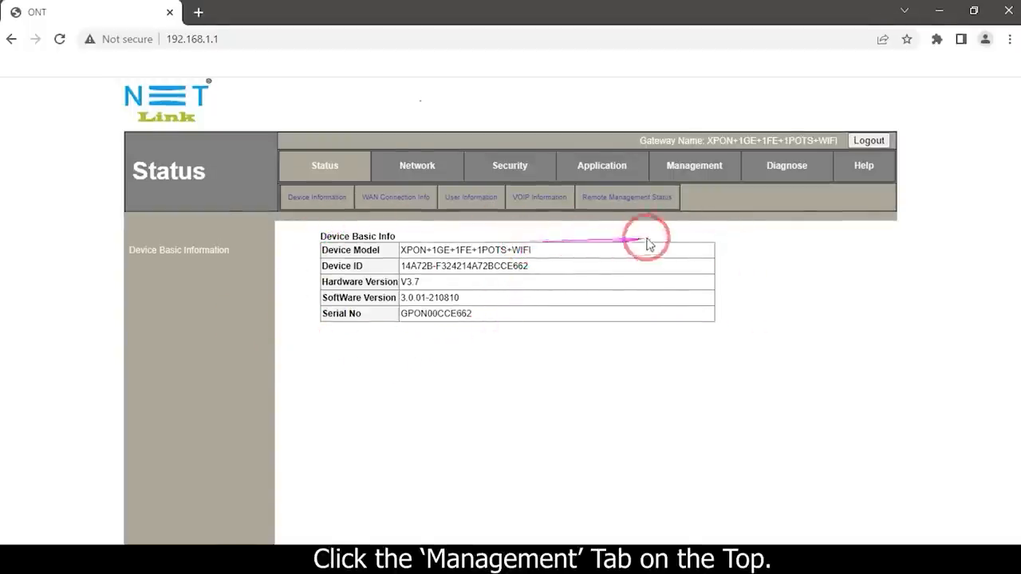
# - Reboot the router via Management > Device Management > Save/Reboot
pyautogui.click(692, 164)
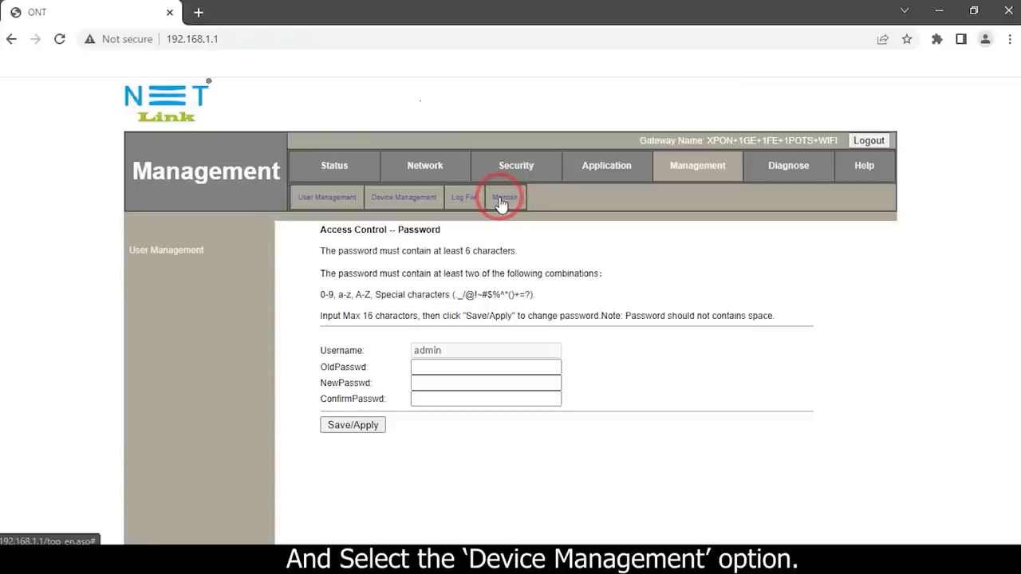
pyautogui.click(403, 198)
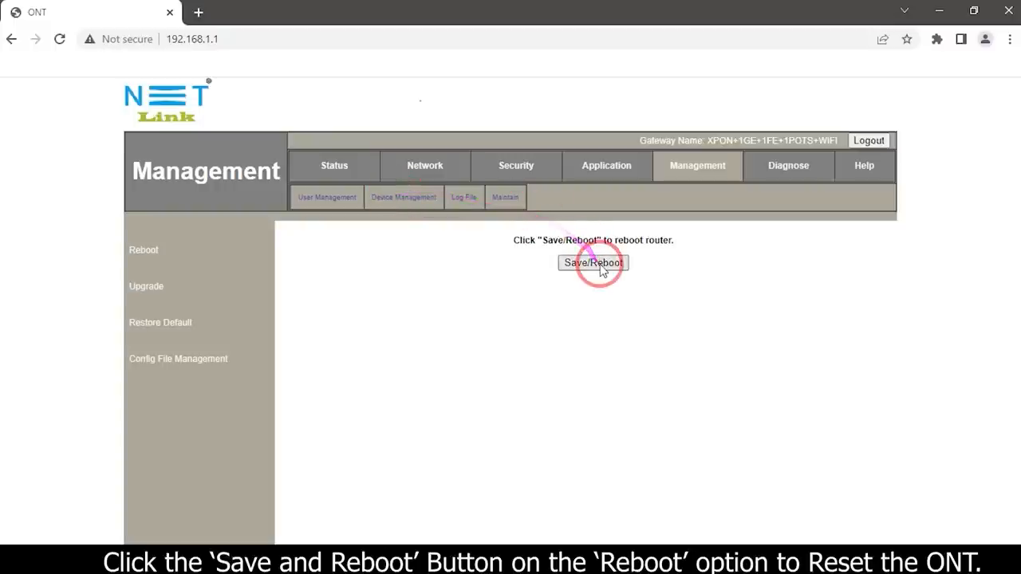
pyautogui.click(593, 262)
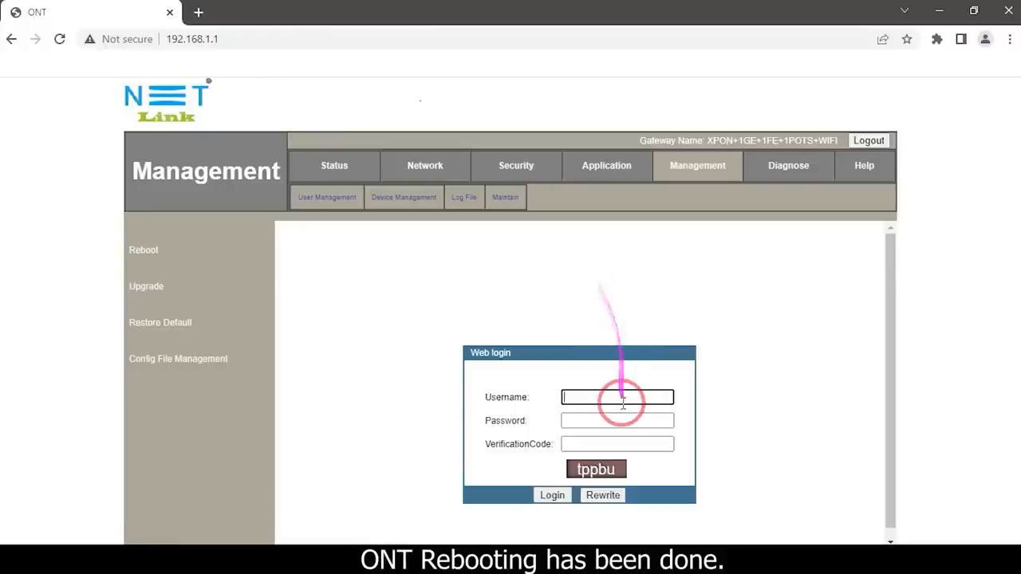
# - Log in again as admin after the reboot and show Device Information under Status
pyautogui.write('admin')
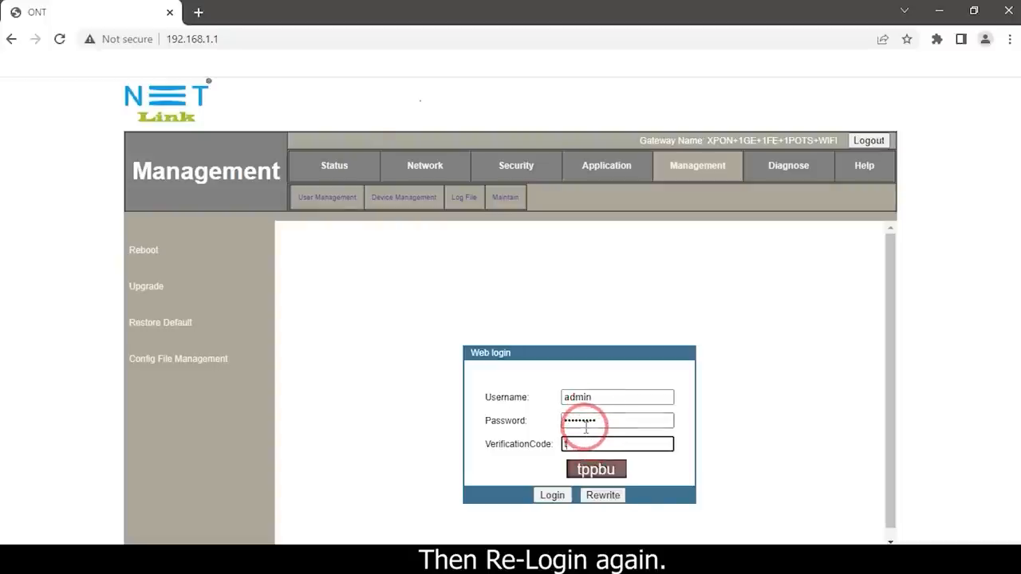
pyautogui.click(552, 494)
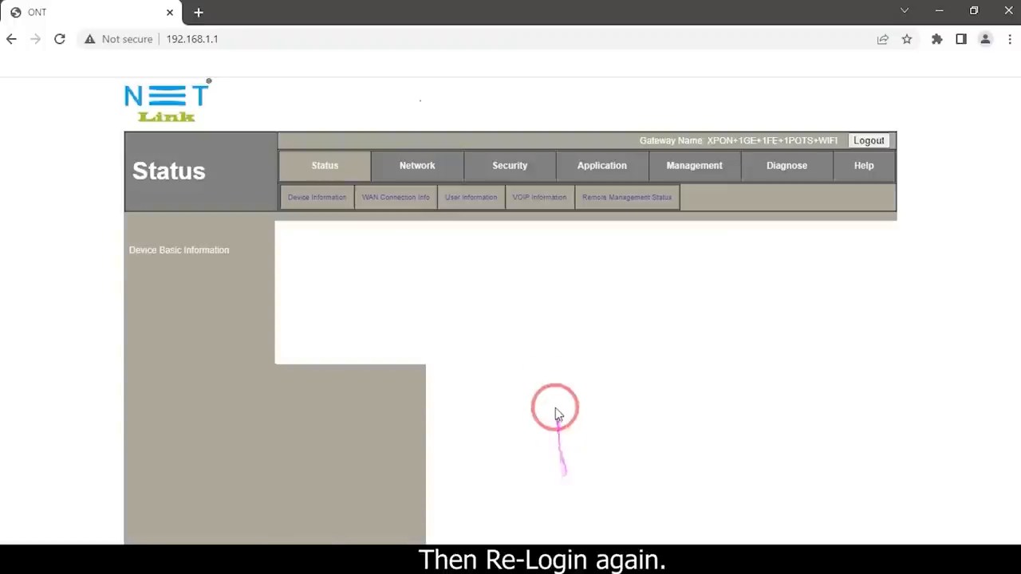
pyautogui.click(316, 198)
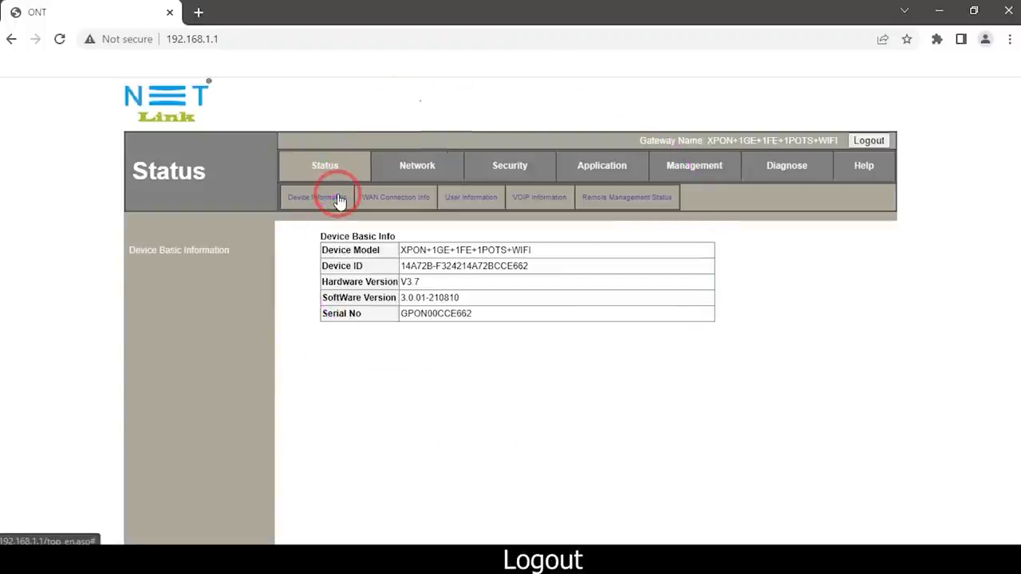